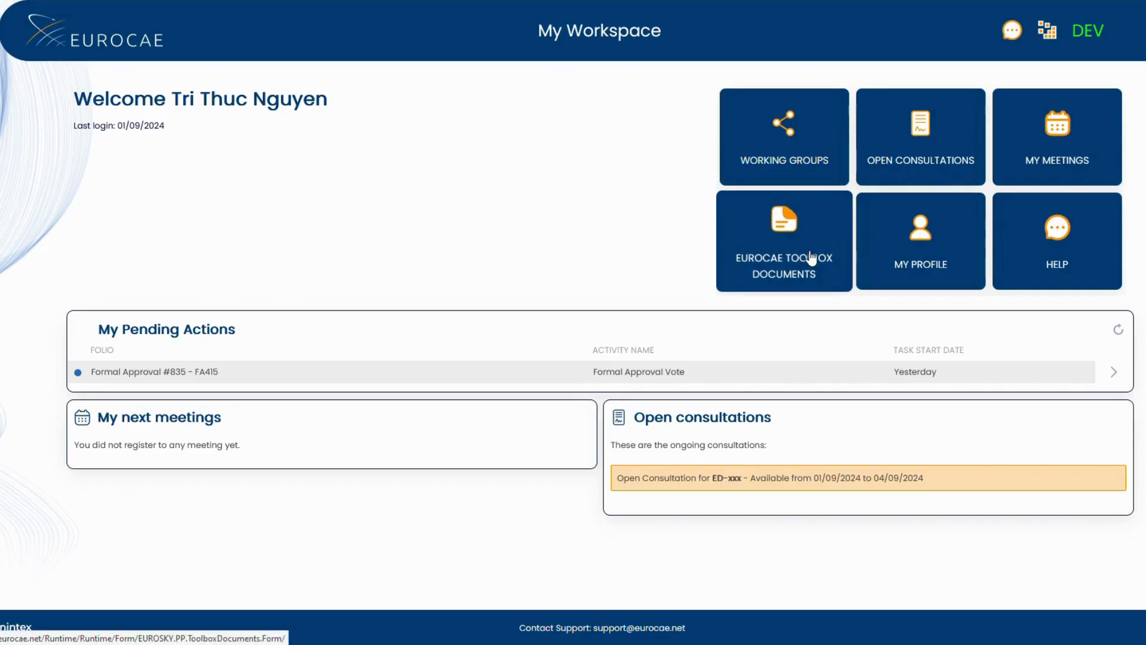
Step: Open the EUROCAE Toolbox Documents tile, showing ten ED development PDFs and toolbox templates
left_click(784, 242)
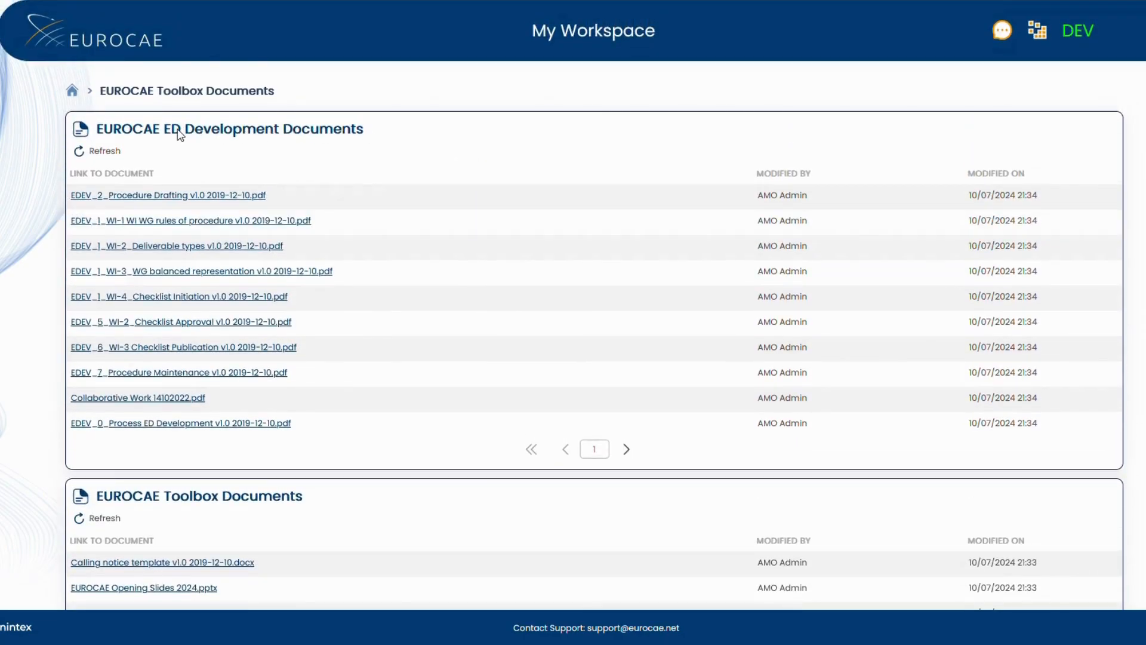
mouse_move(381, 146)
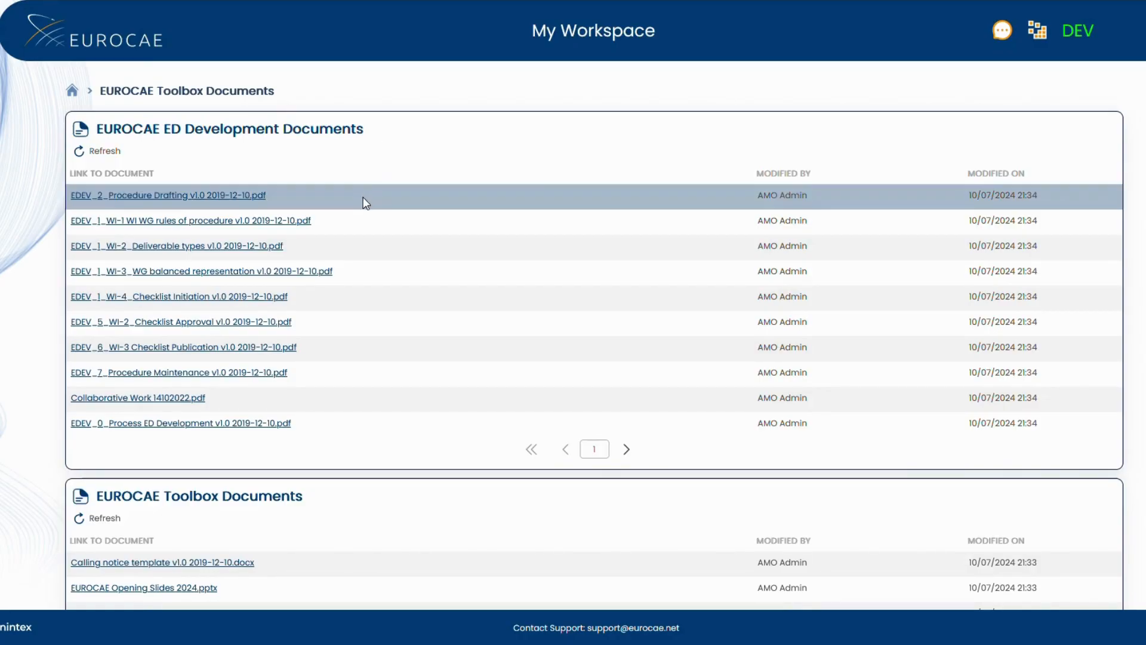
mouse_move(355, 280)
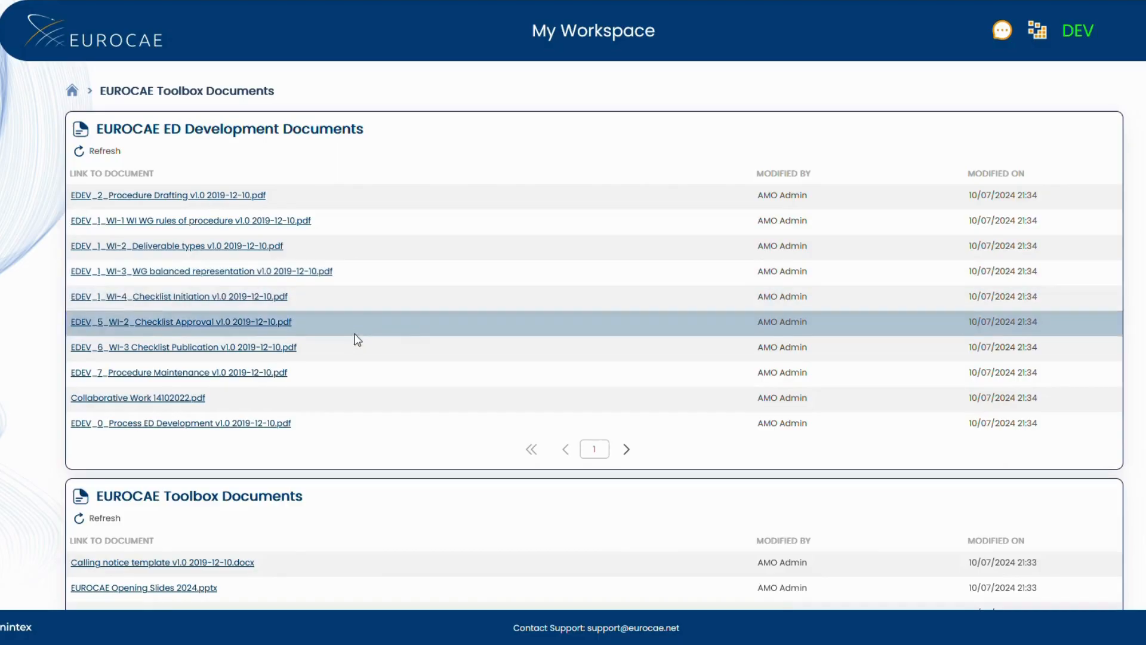
scroll("down", 3)
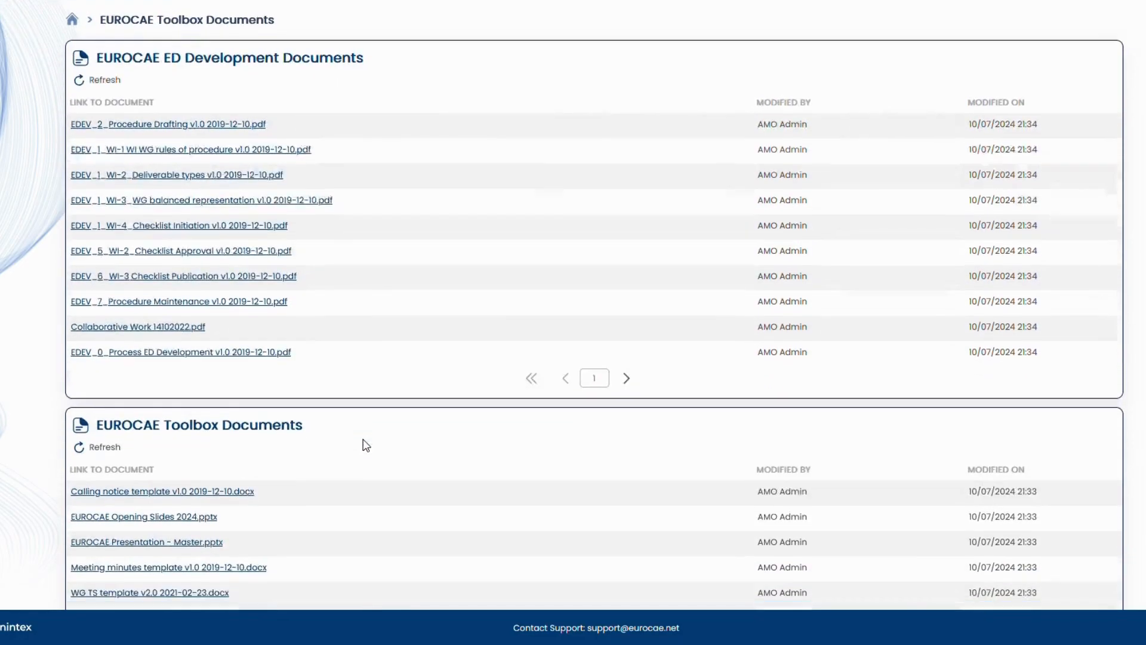
scroll("down", 3)
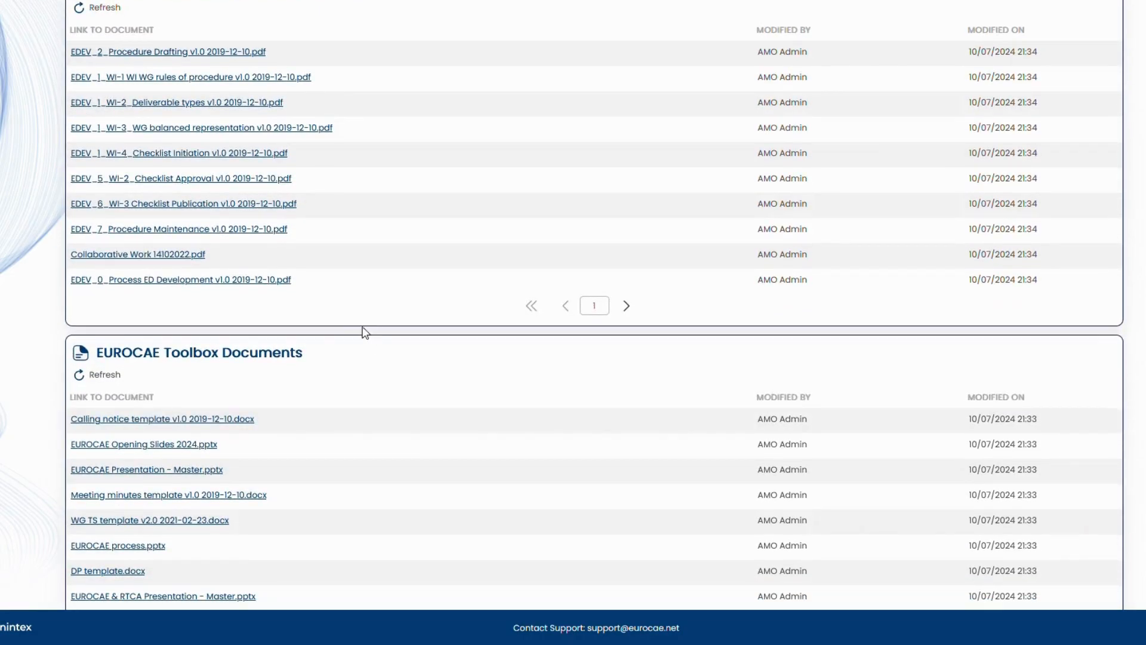
mouse_move(316, 358)
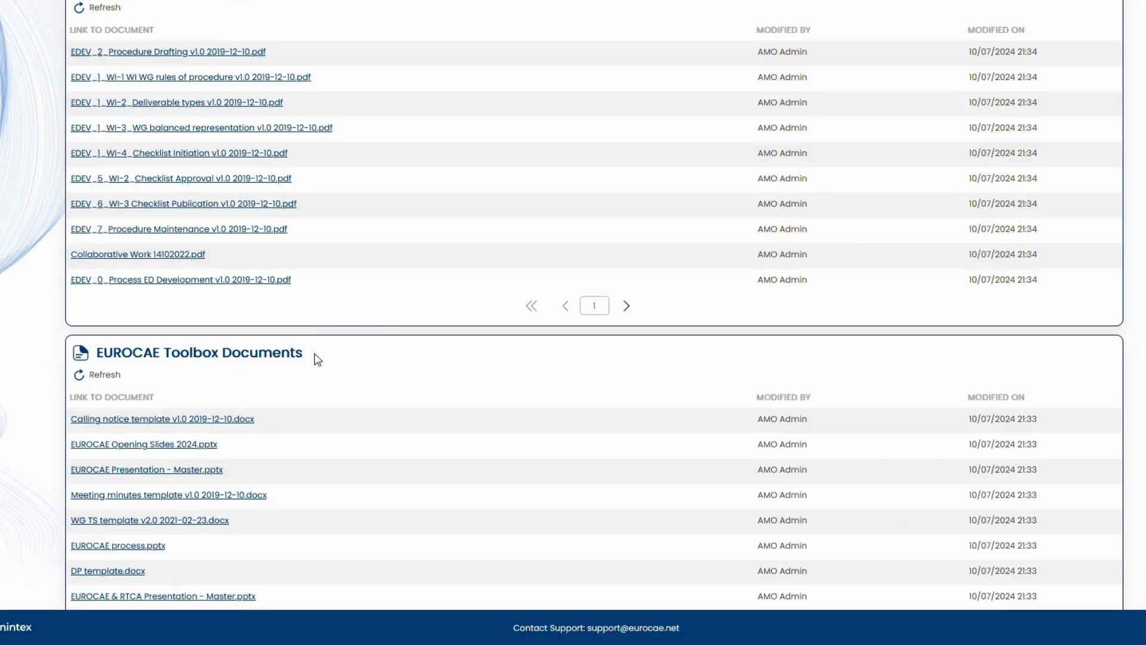
scroll("down", 3)
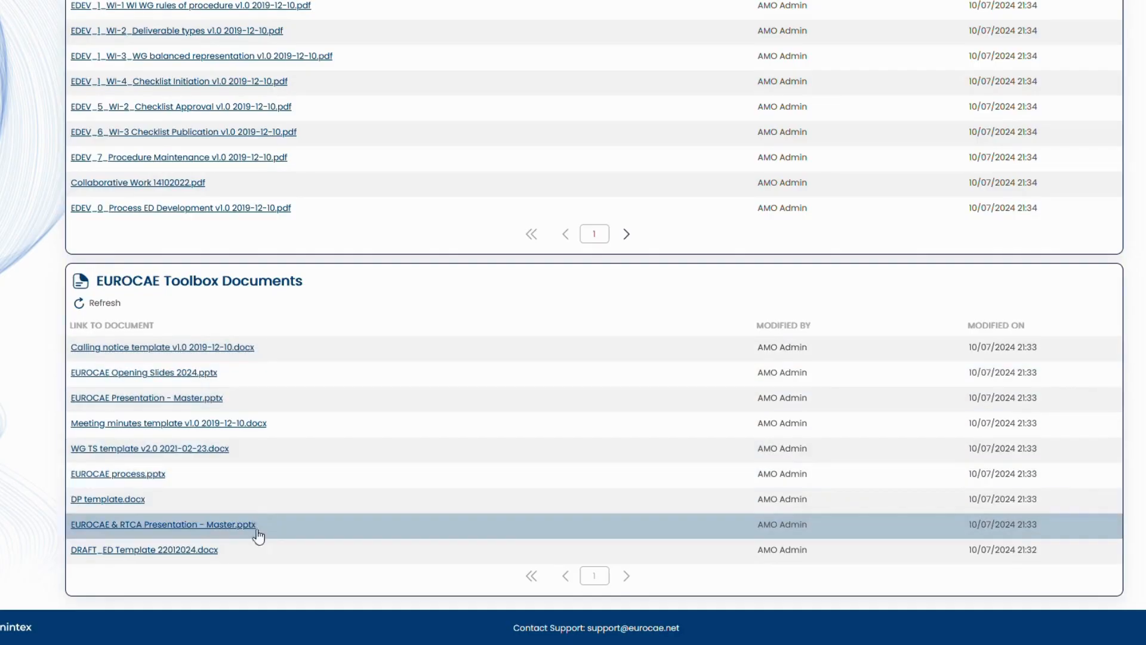
mouse_move(186, 423)
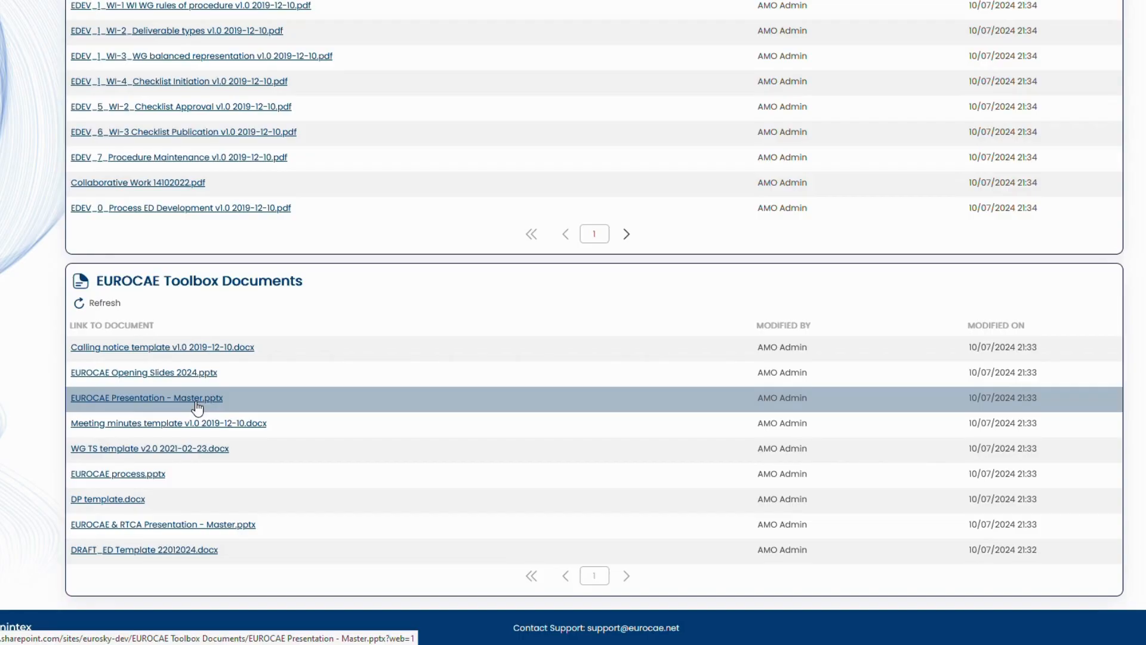
mouse_move(671, 434)
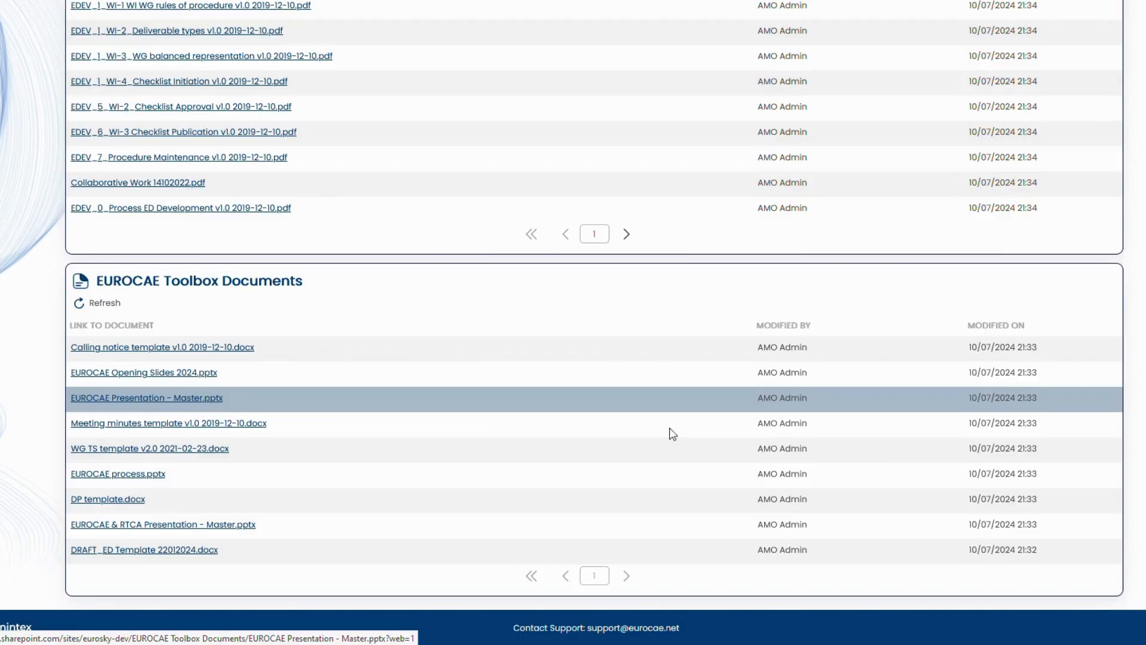